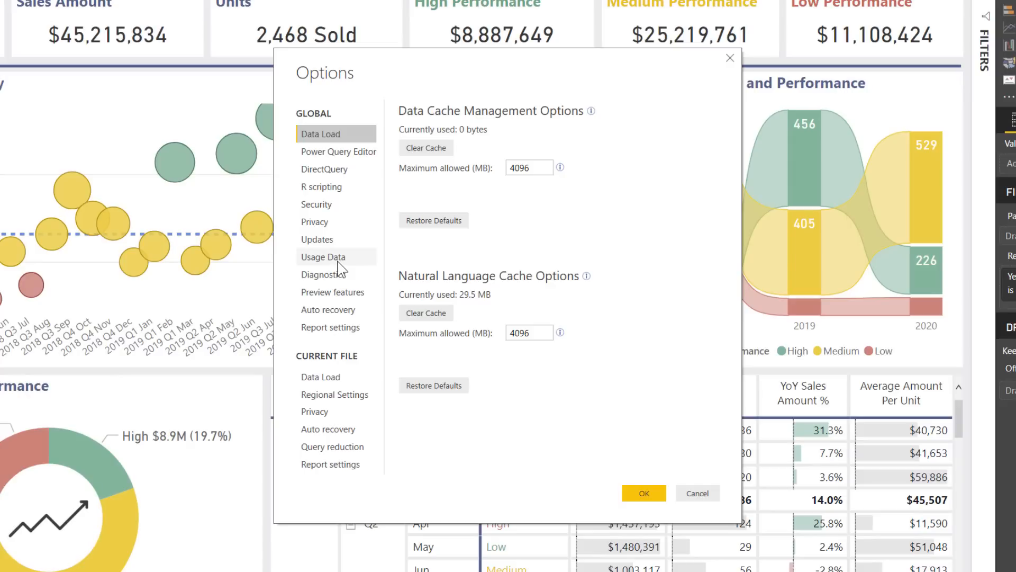
mouse_move(340, 331)
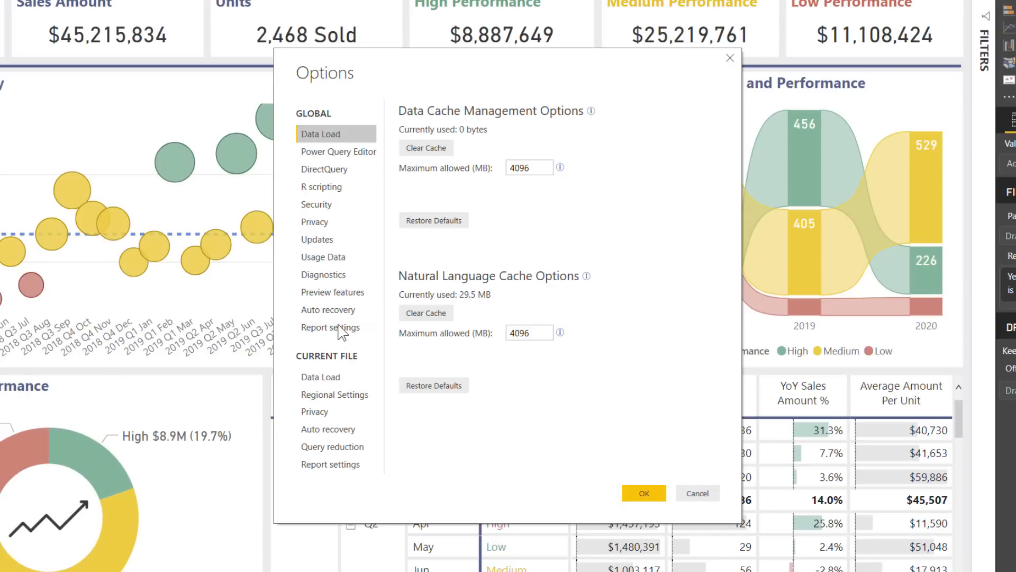
Enable the Modeling View checkbox under Preview features in Options
left_click(333, 292)
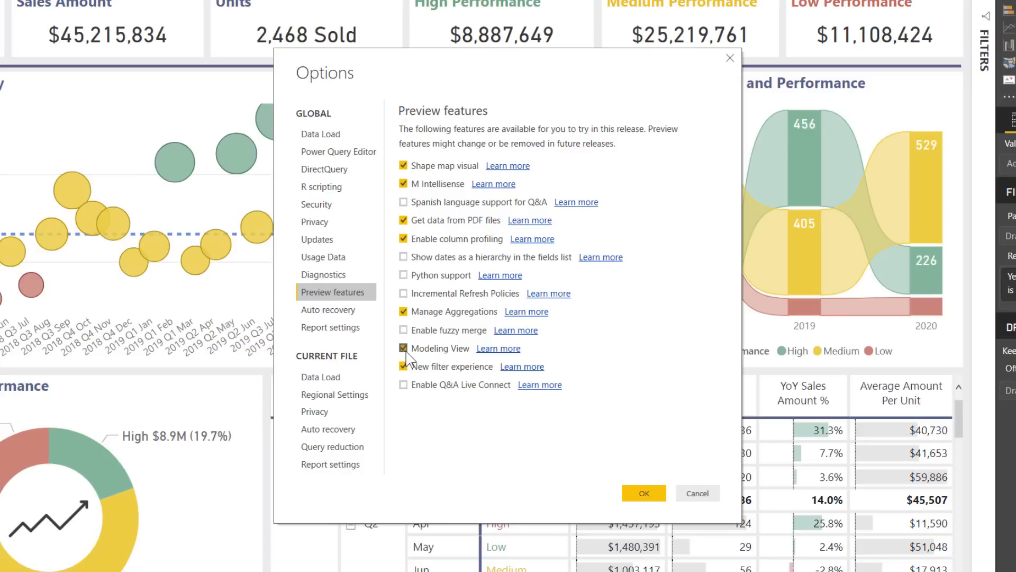
left_click(404, 367)
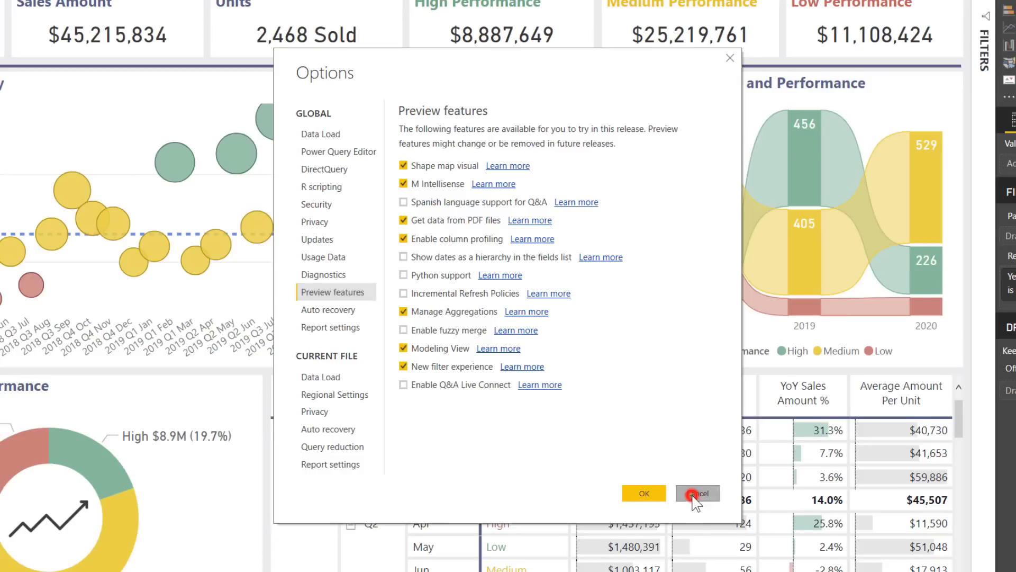
Dismiss Options and show the model diagram with Calendar, DAX Measures, Sales and Value Adjustment tables
left_click(696, 494)
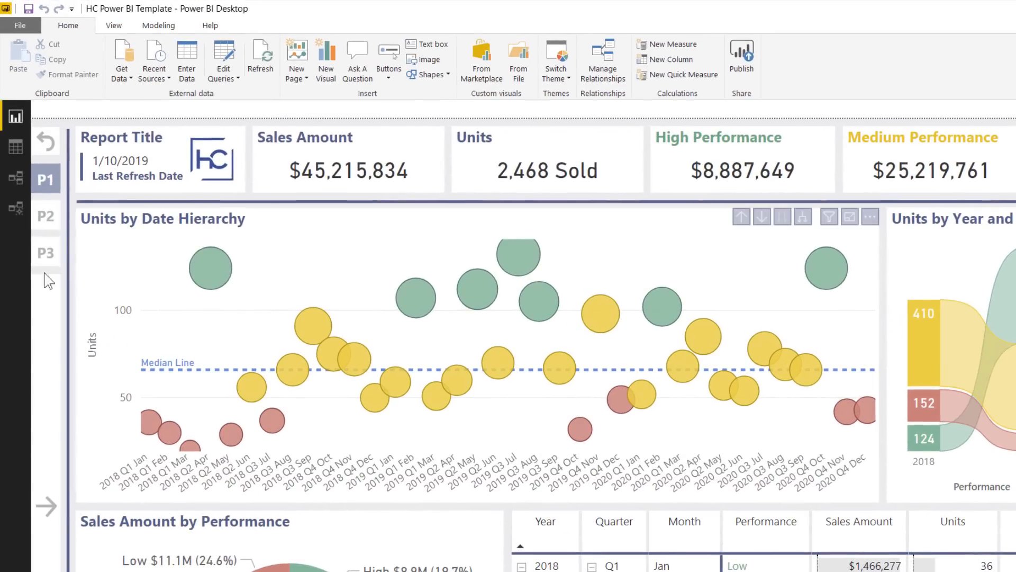
mouse_move(15, 208)
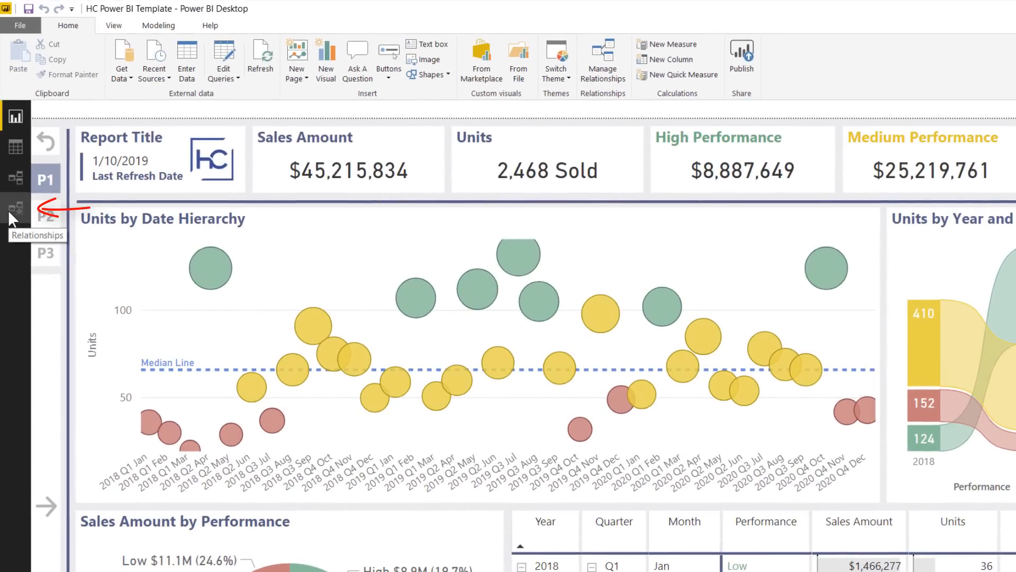
left_click(14, 208)
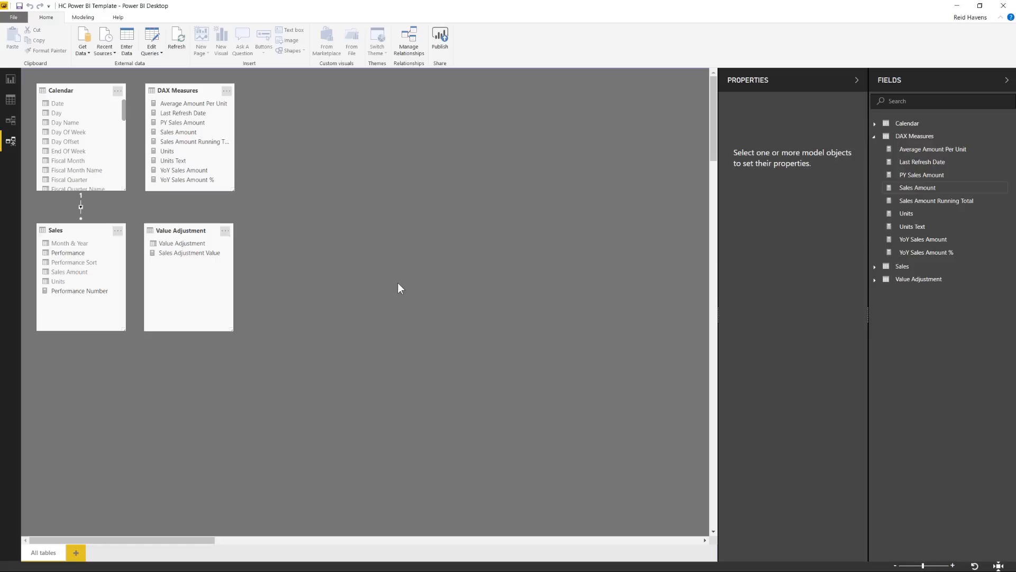
mouse_move(76, 553)
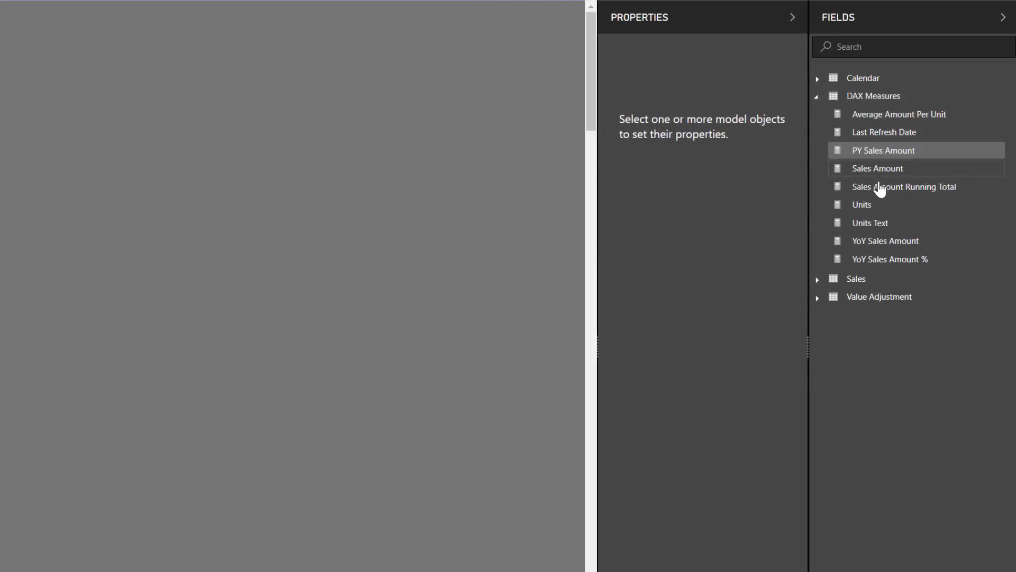
Multi-select measures in the Fields pane, then select Sales Amount alone to show its properties
left_click(873, 95)
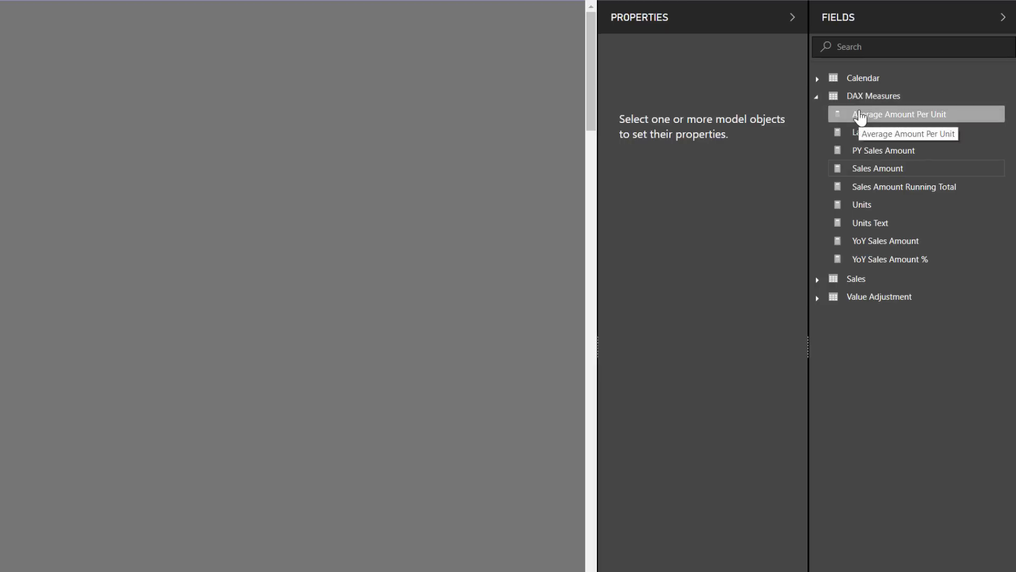
left_click(877, 169)
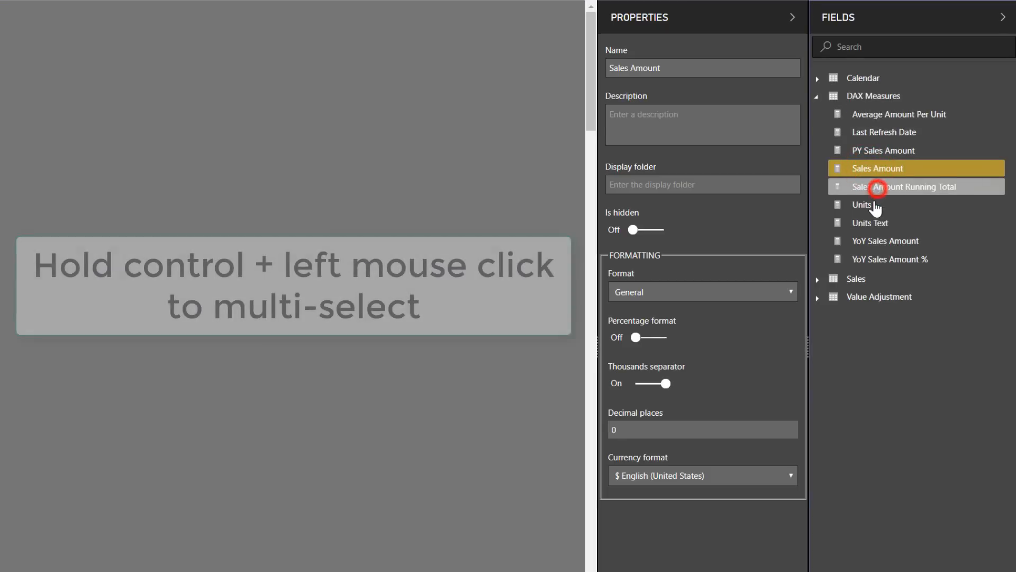
left_click(862, 205)
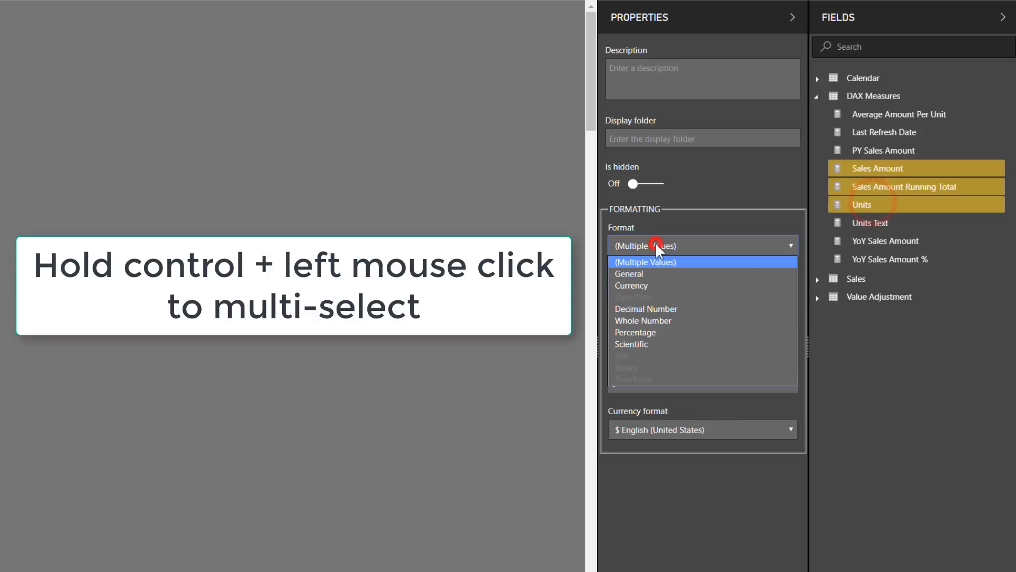
mouse_move(649, 319)
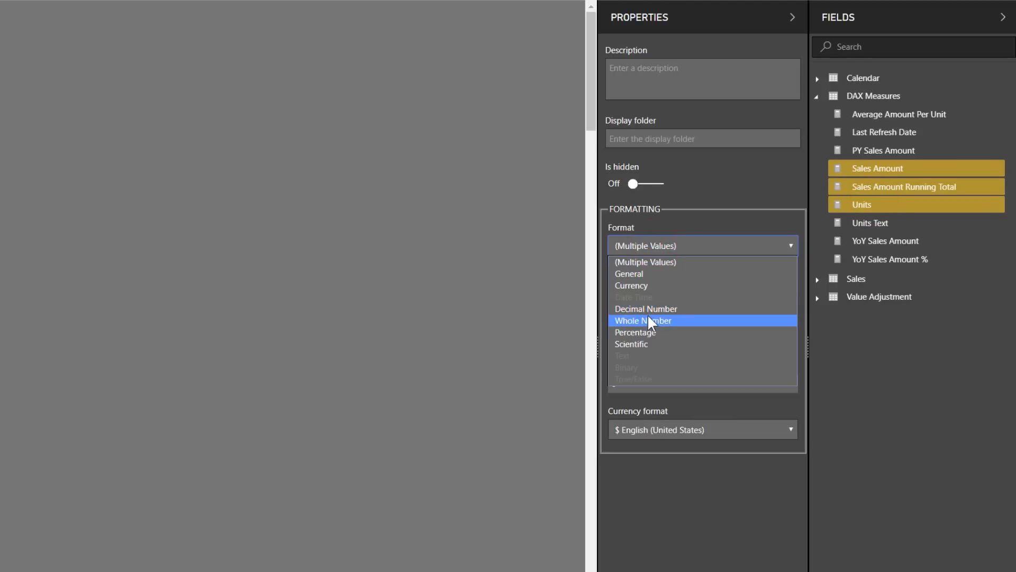
mouse_move(654, 262)
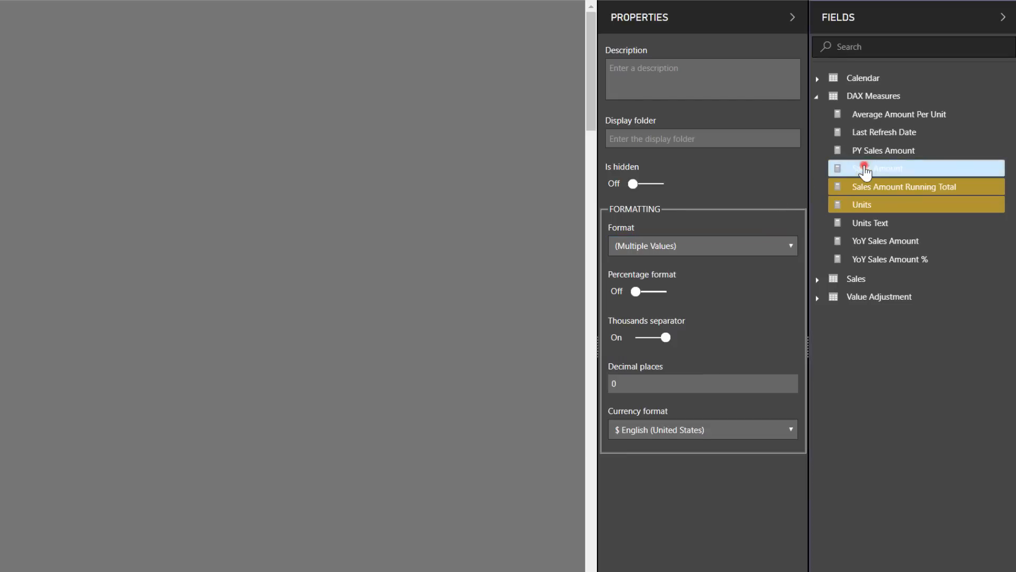
left_click(883, 169)
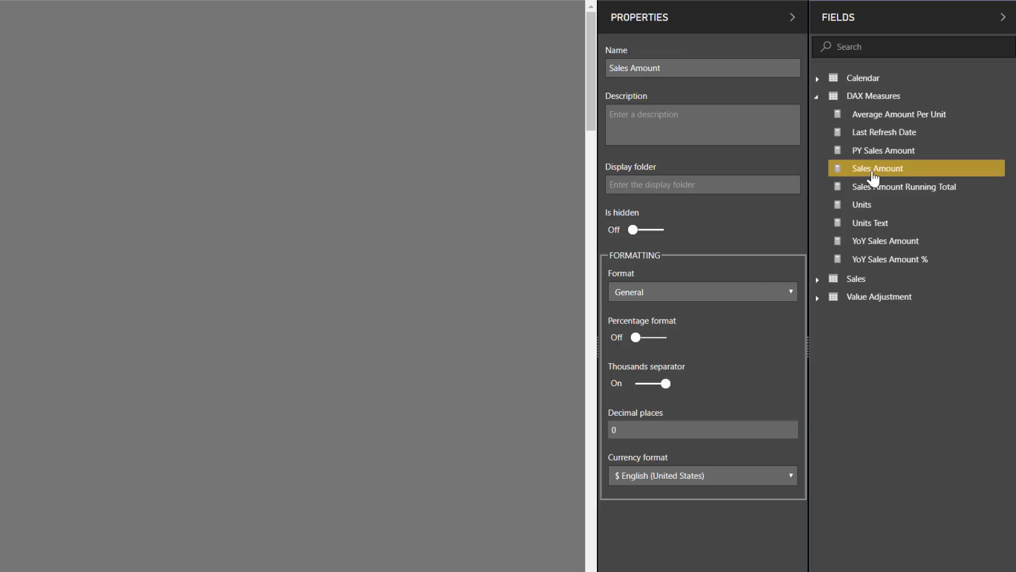
mouse_move(875, 186)
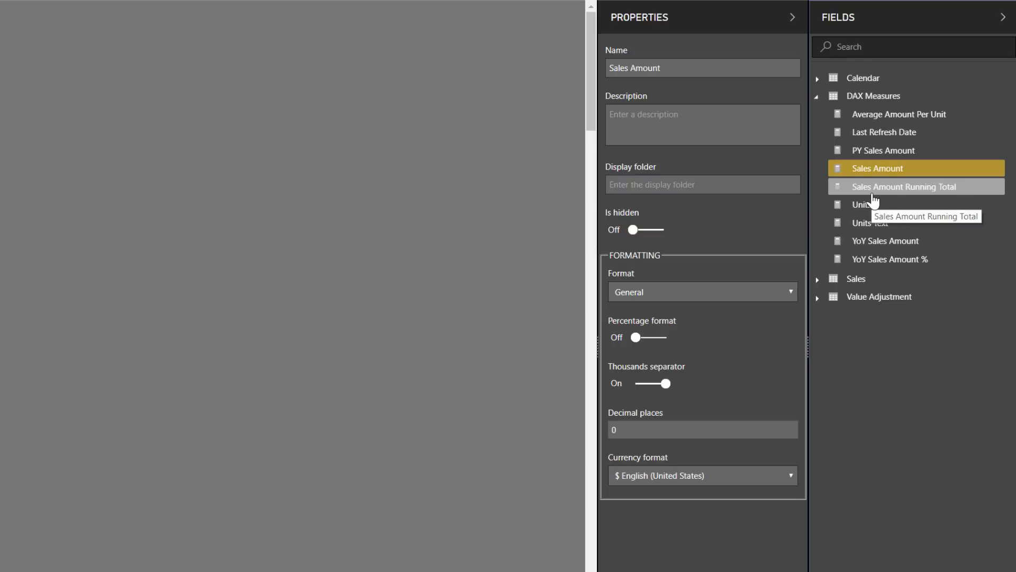
mouse_move(893, 259)
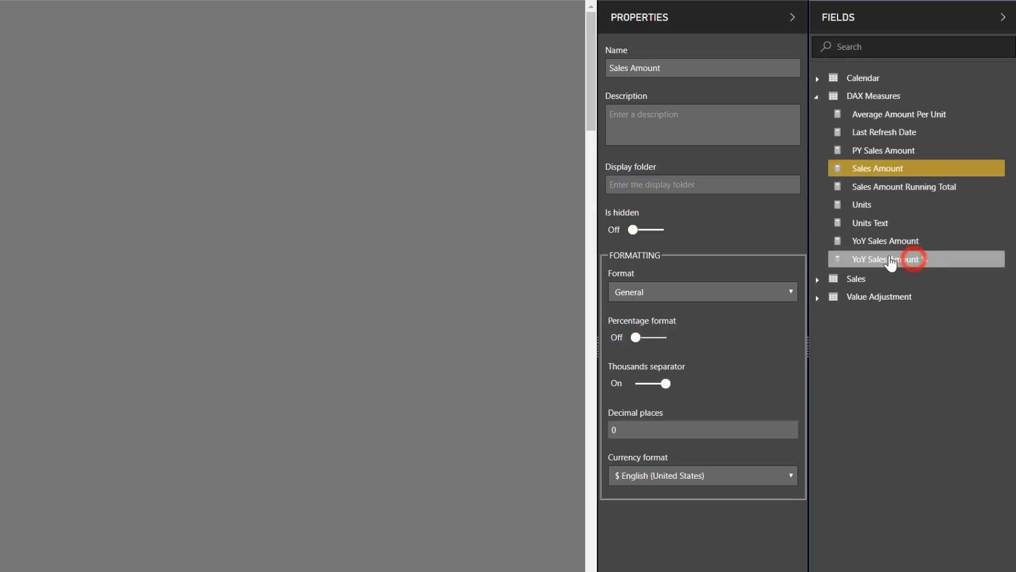
Select YoY Sales Amount %, YoY Sales Amount and Sales Amount Running Total and set Display folder to 'Time Intelligence'
left_click(890, 258)
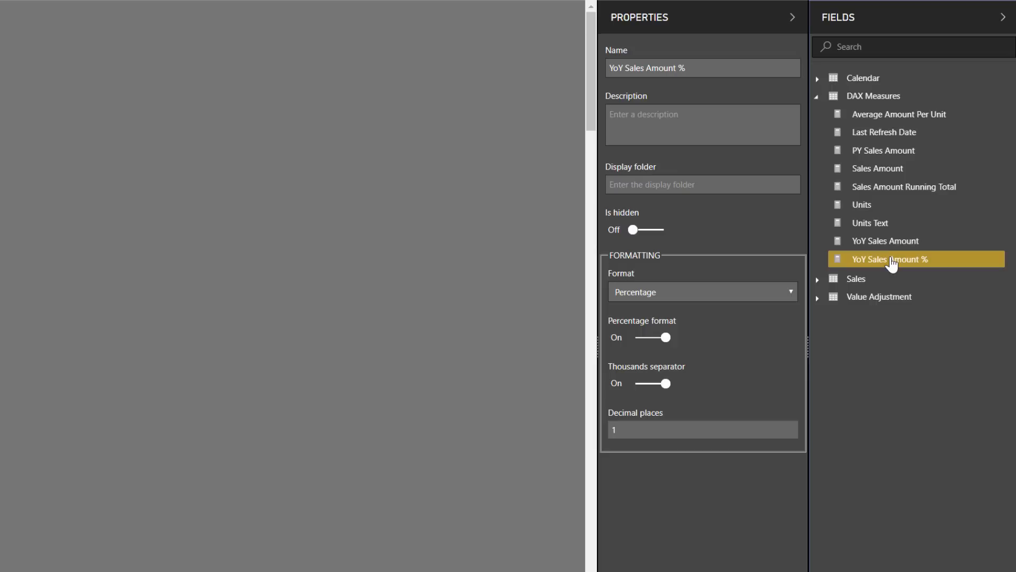
left_click(885, 241)
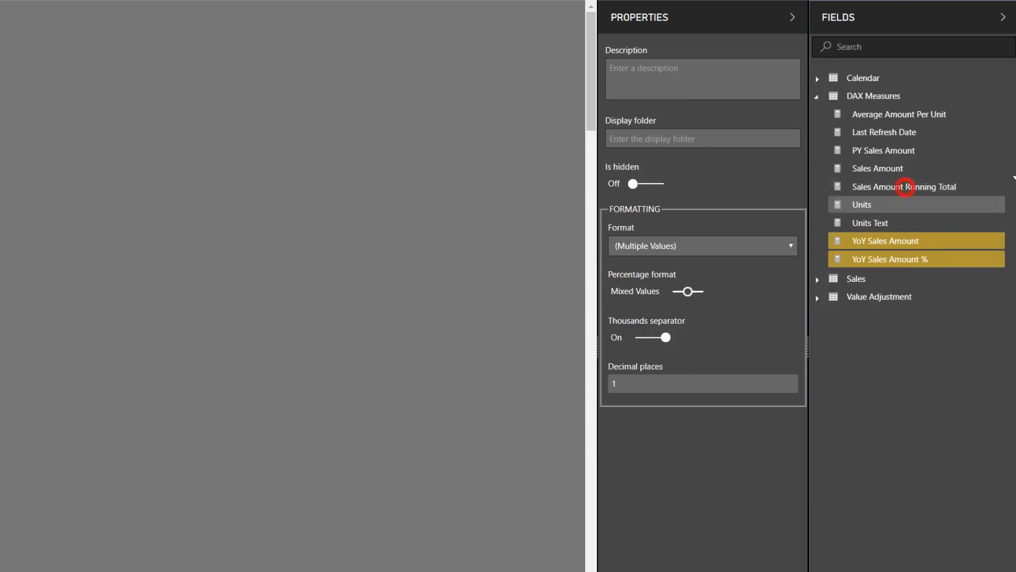
left_click(903, 186)
type("Time")
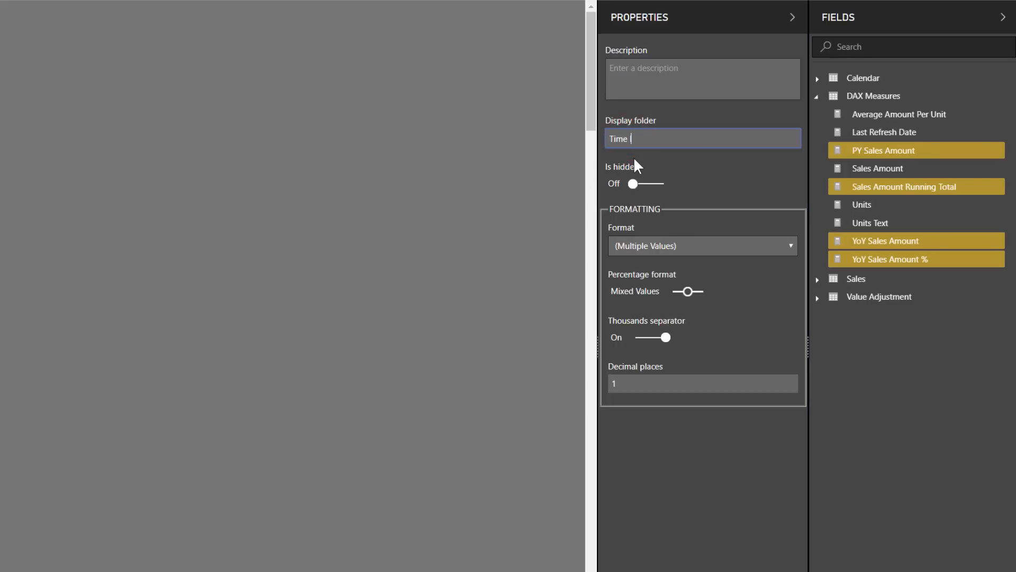
type("Intelligence")
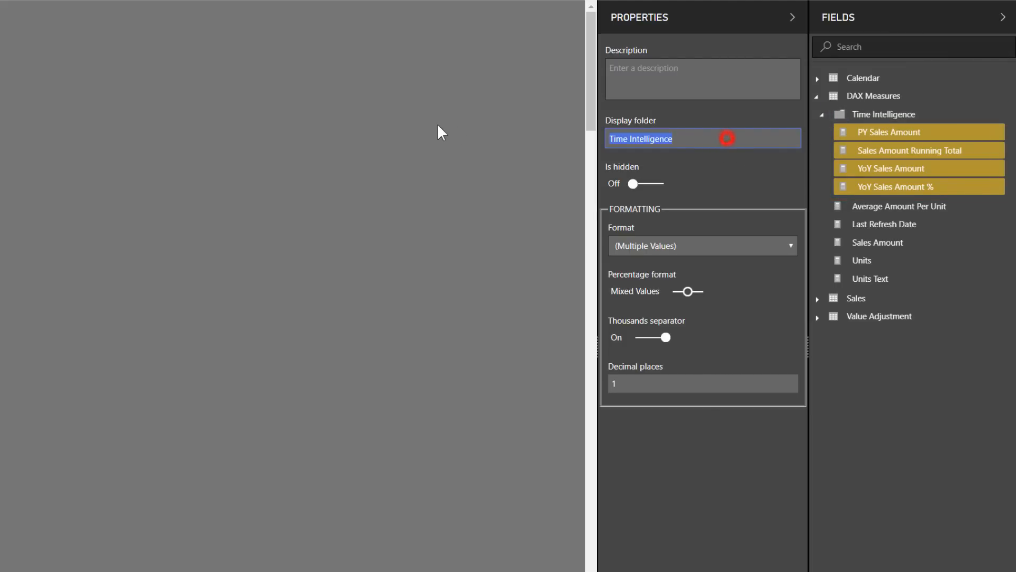
mouse_move(883, 223)
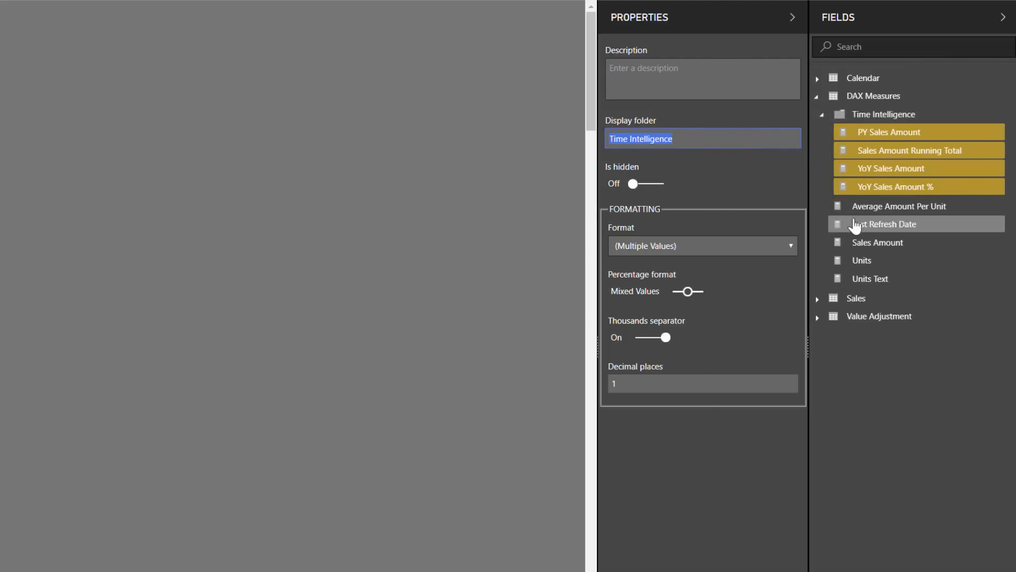
left_click(900, 206)
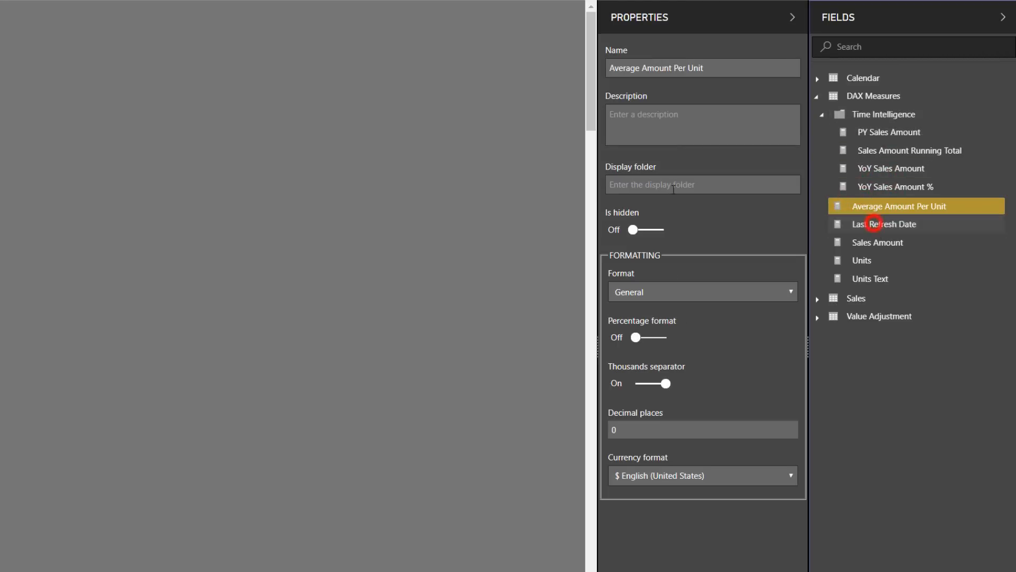
left_click(884, 223)
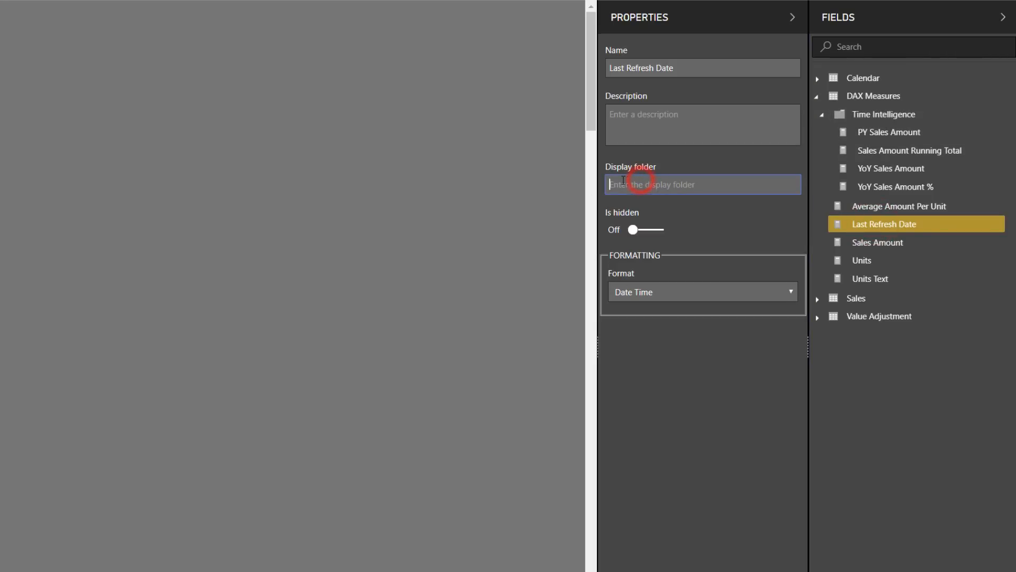
type("Time Intelligence")
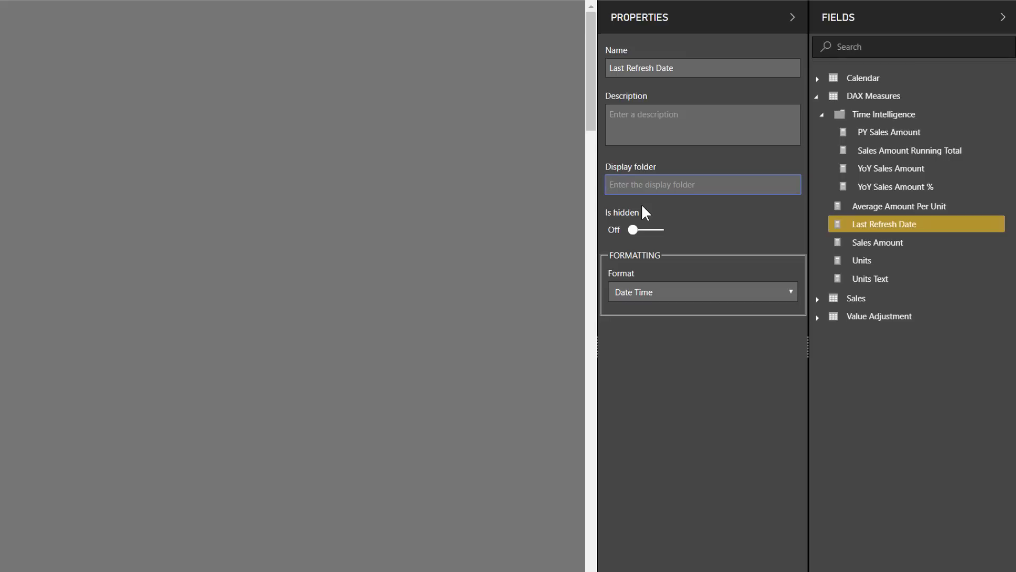
mouse_move(806, 127)
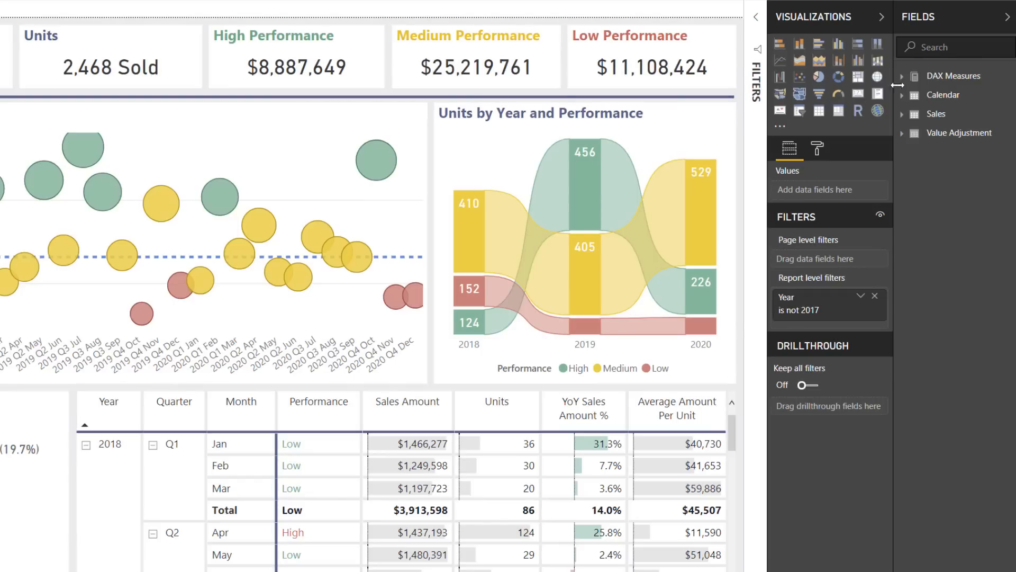
mouse_move(899, 85)
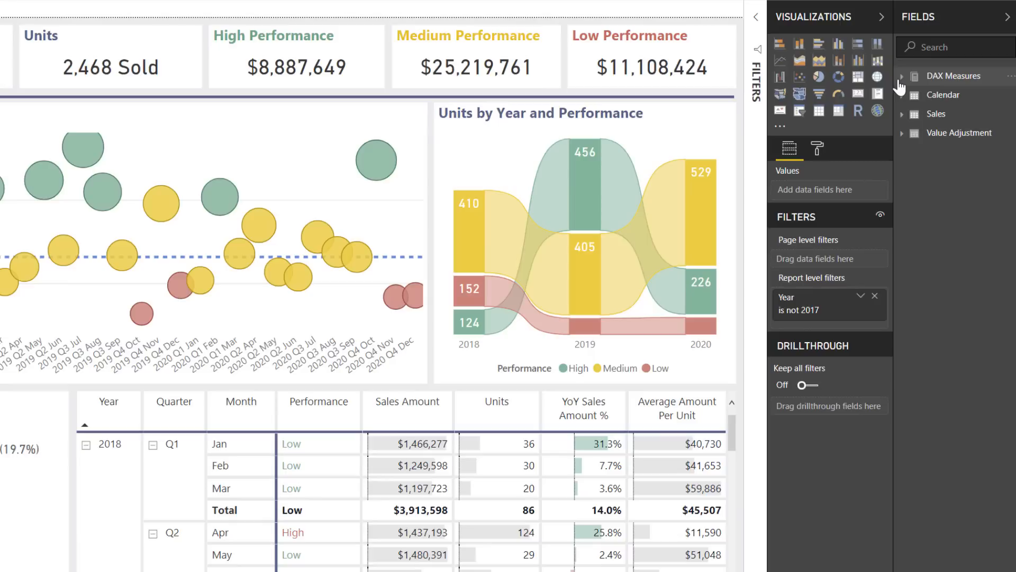
left_click(901, 77)
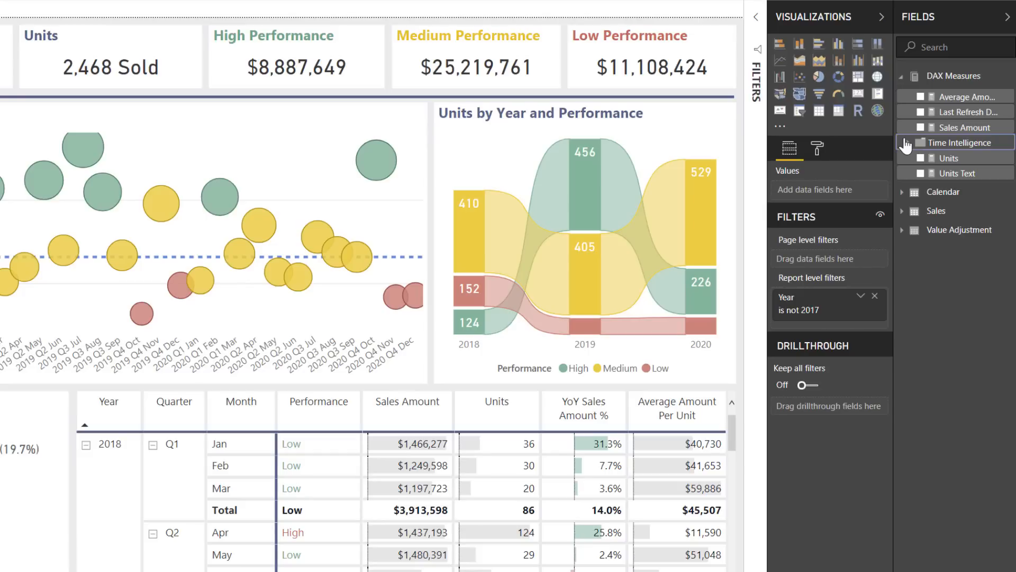
left_click(903, 76)
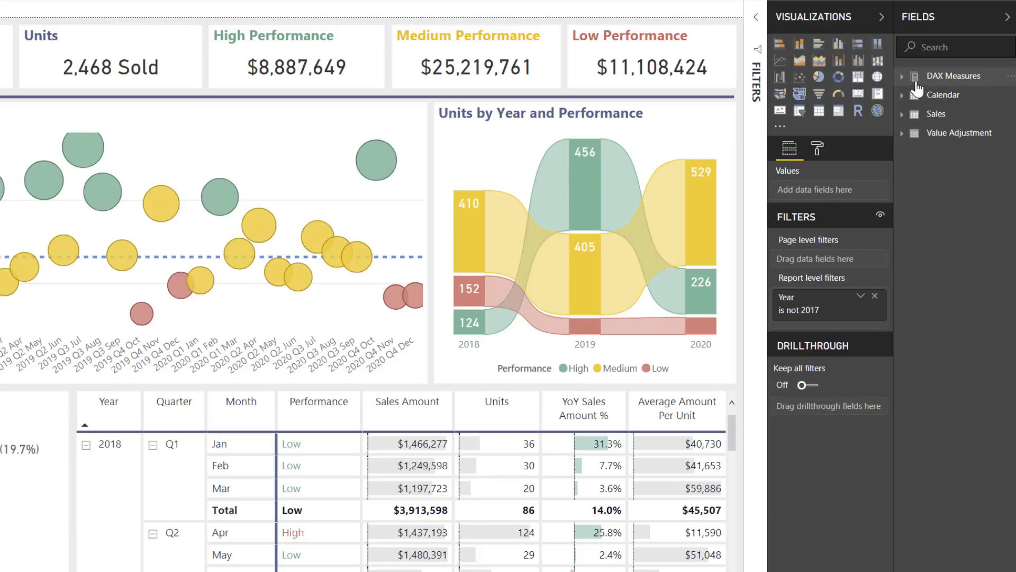
mouse_move(916, 95)
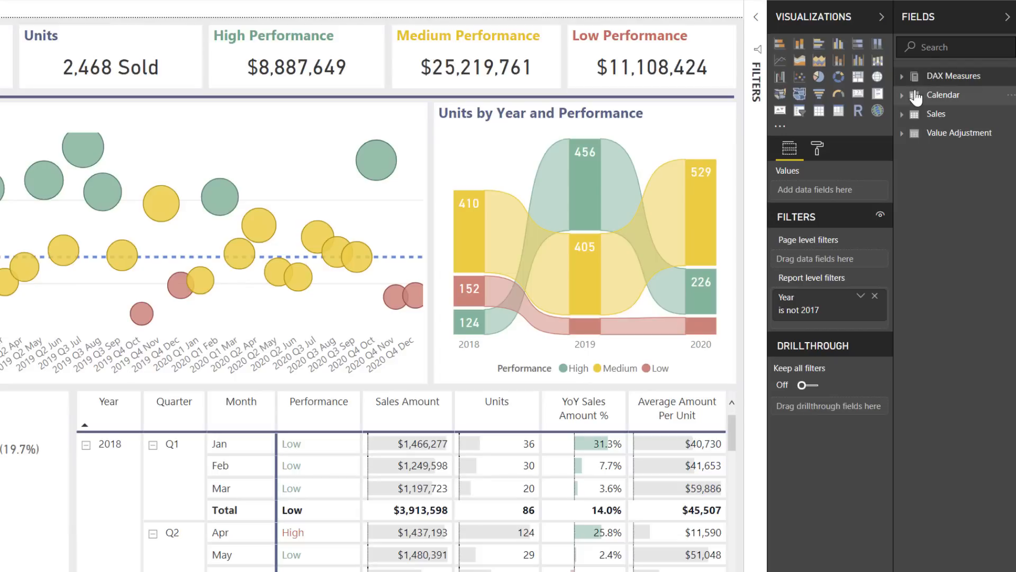